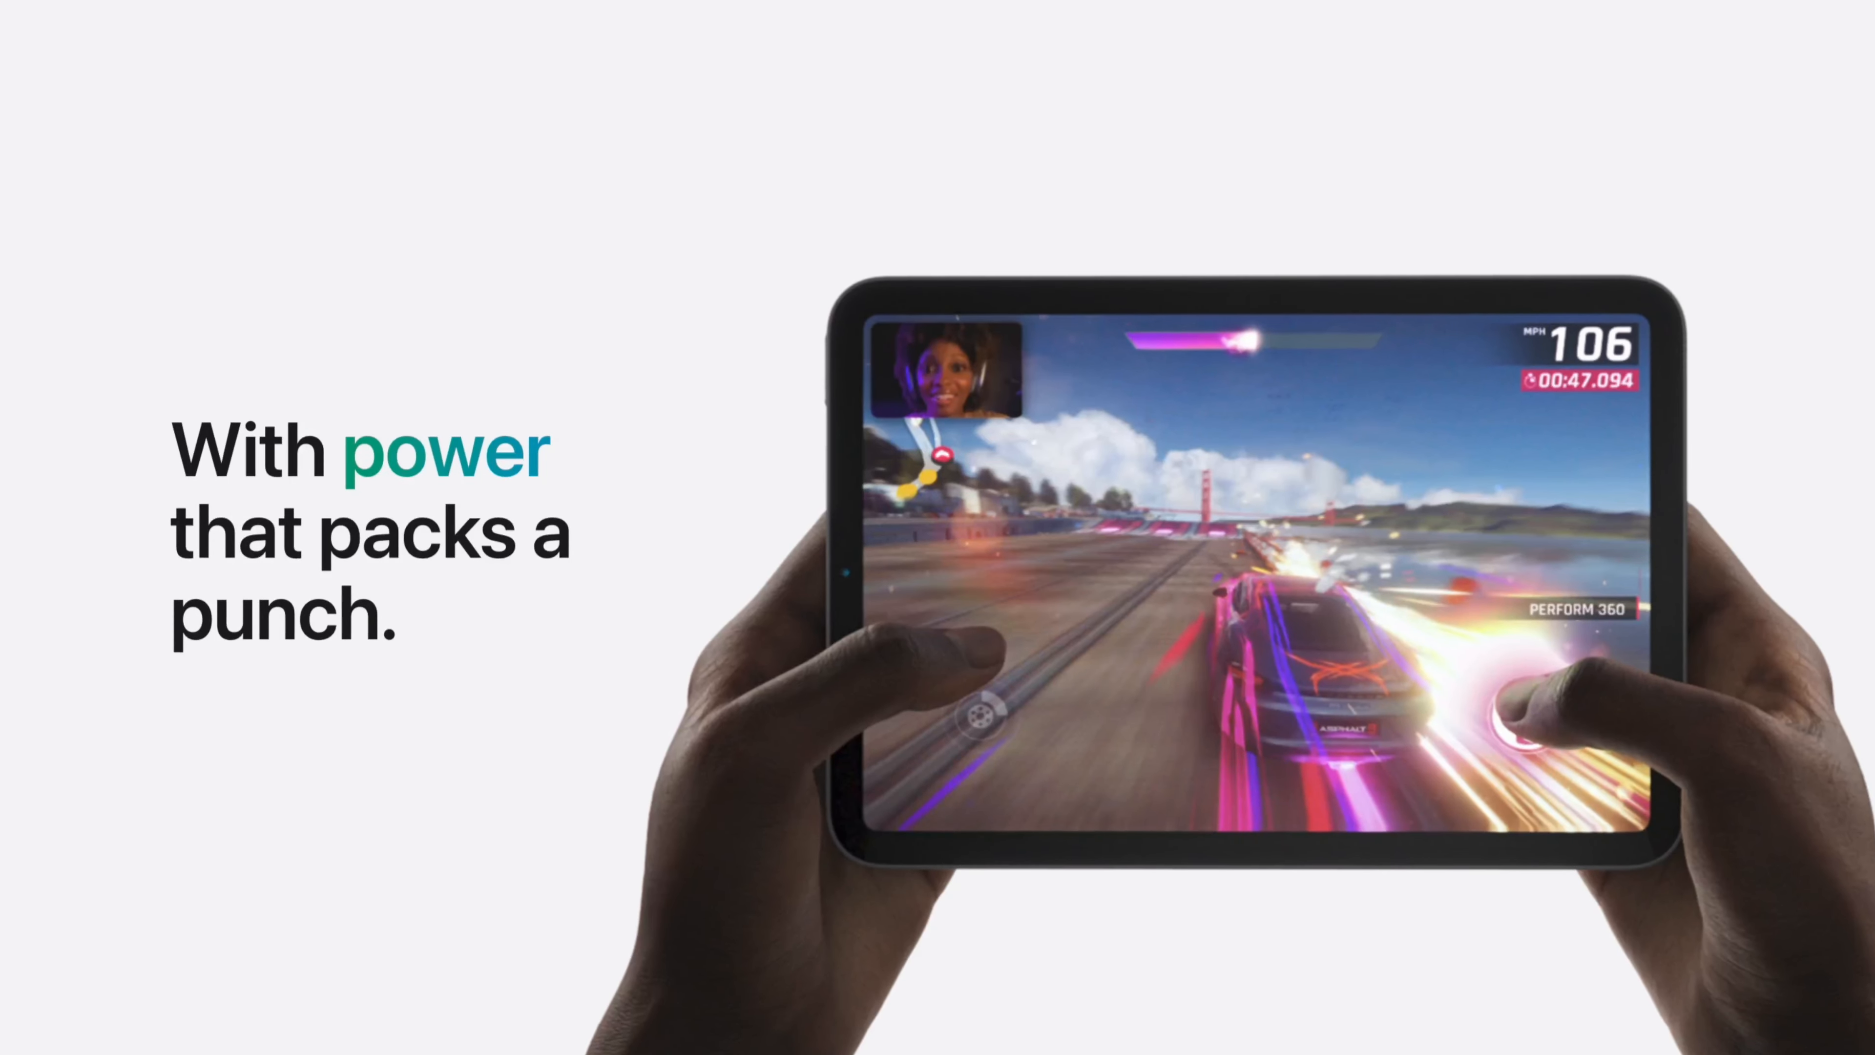
scroll("down", 3)
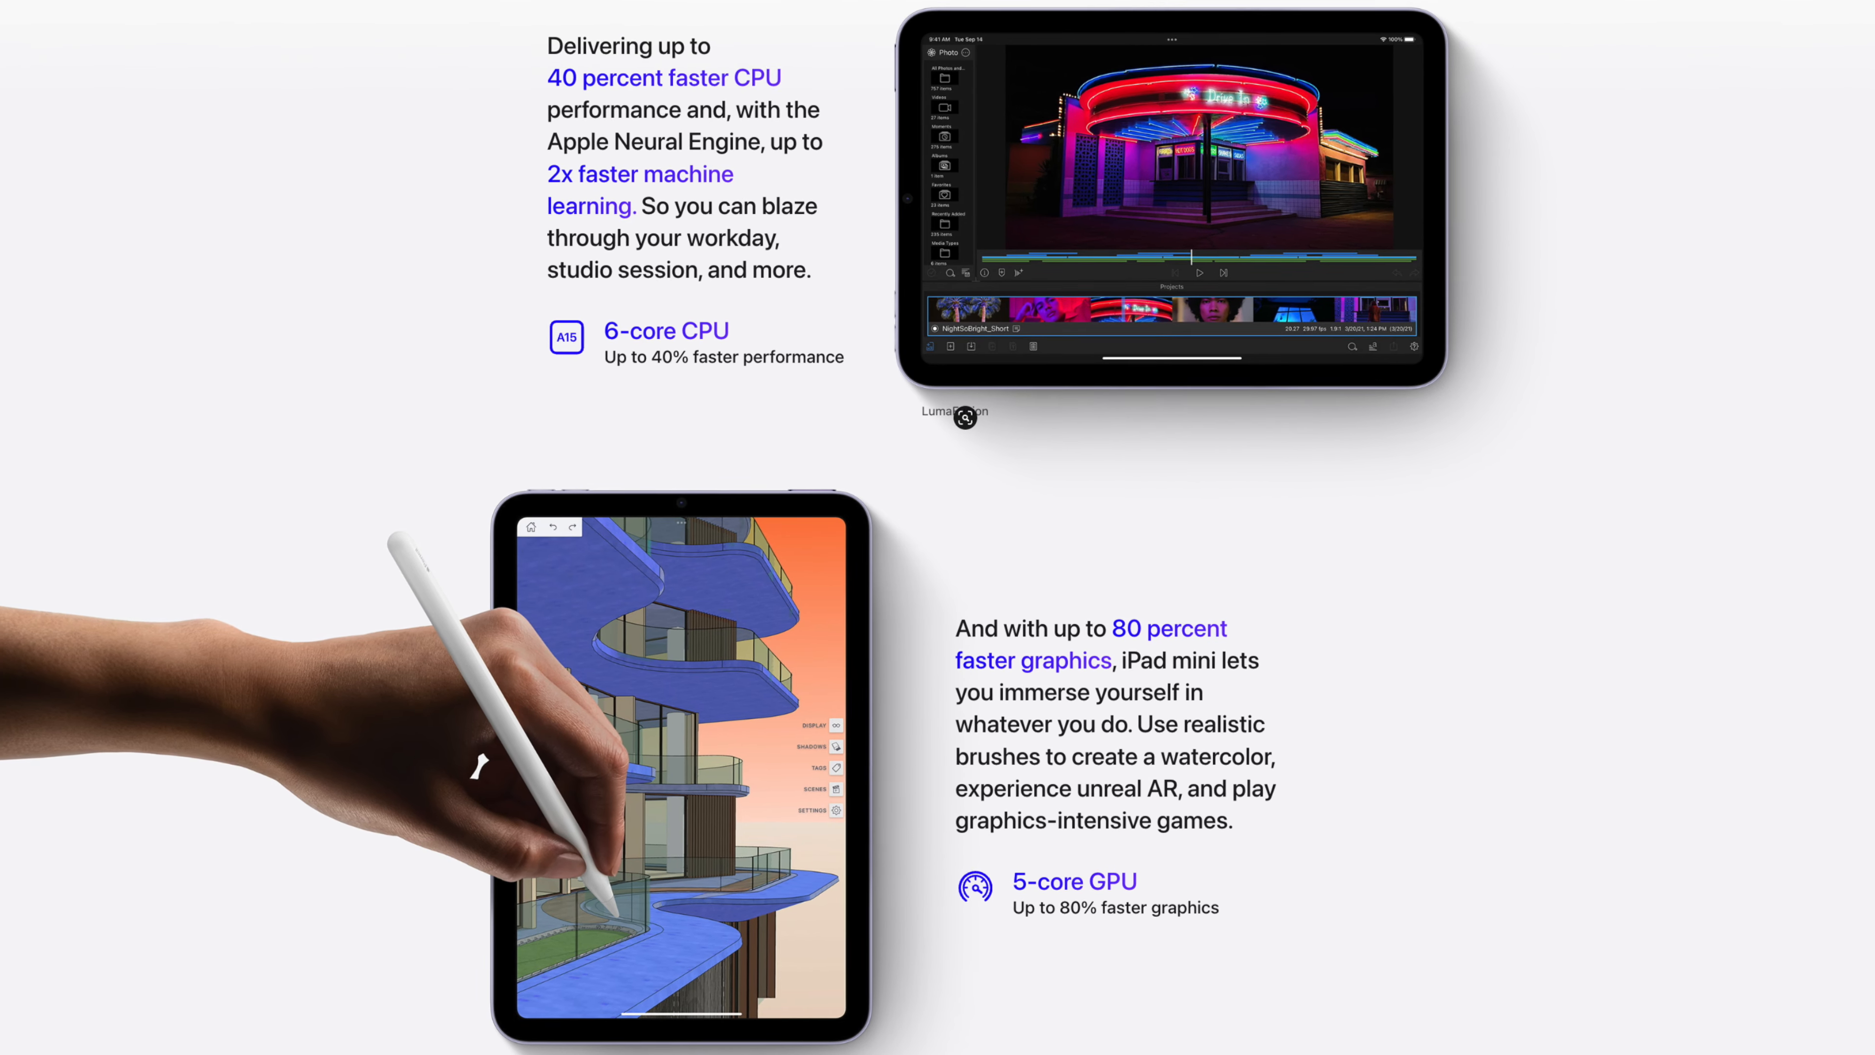
scroll("down", 3)
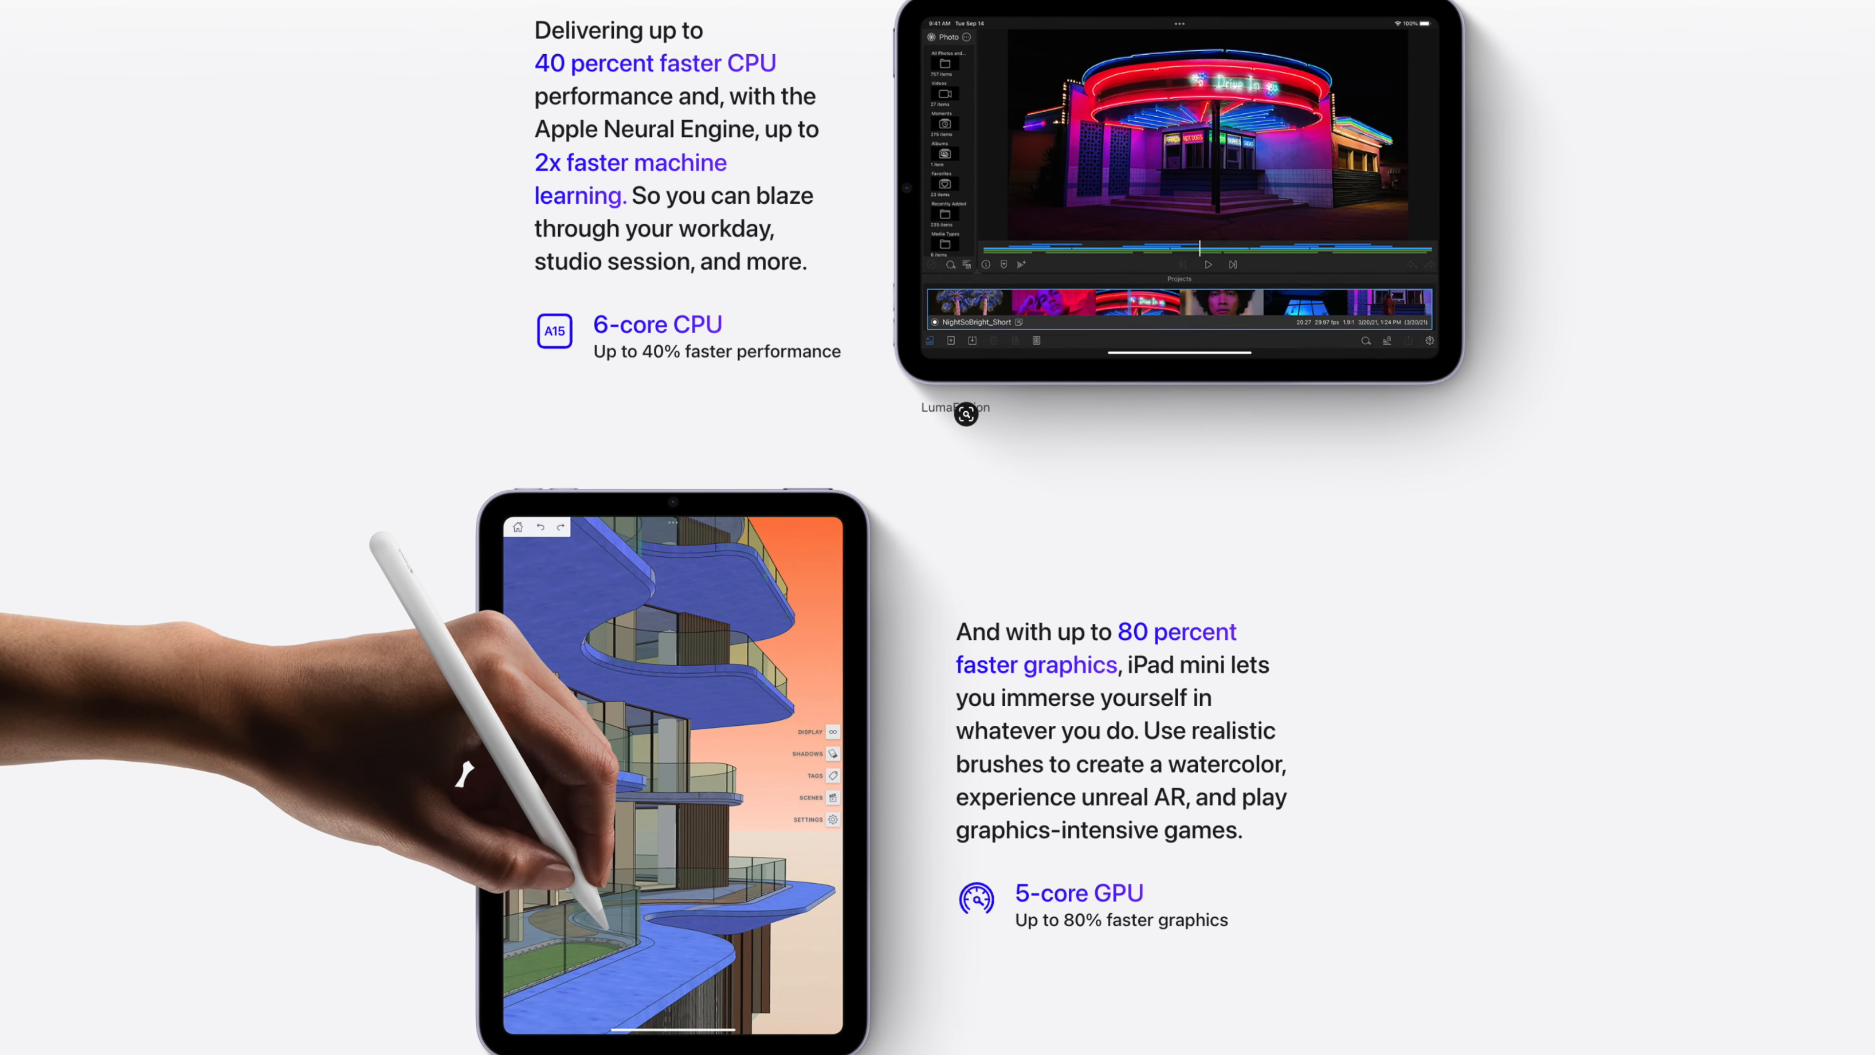